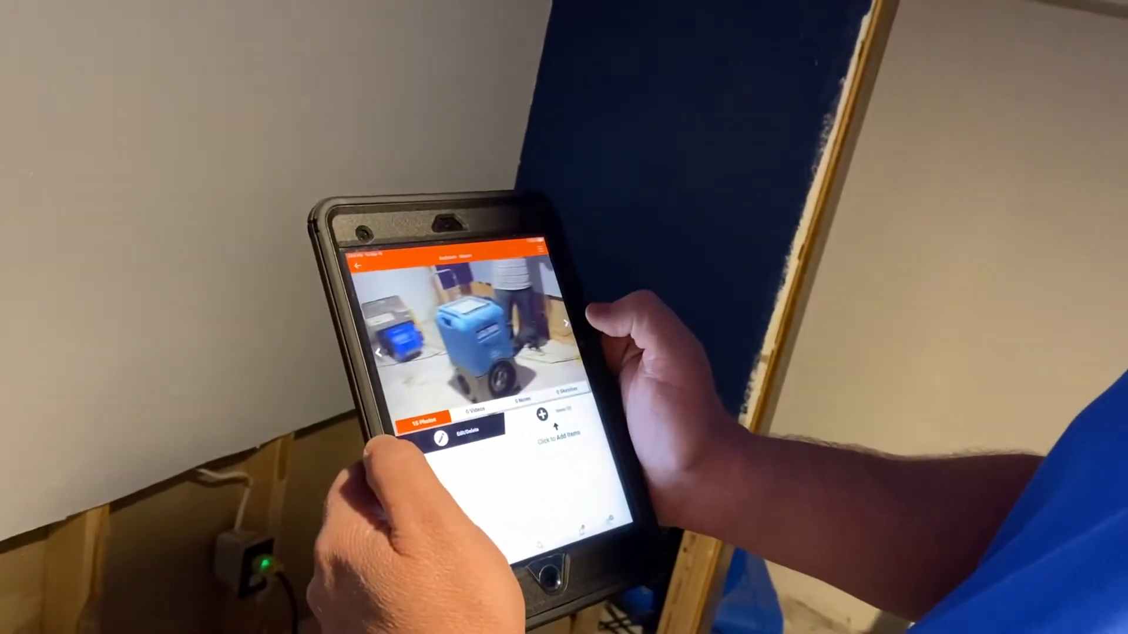
Step: Page forward through the room photos from the dehumidifier shot to the close-ups
click(568, 324)
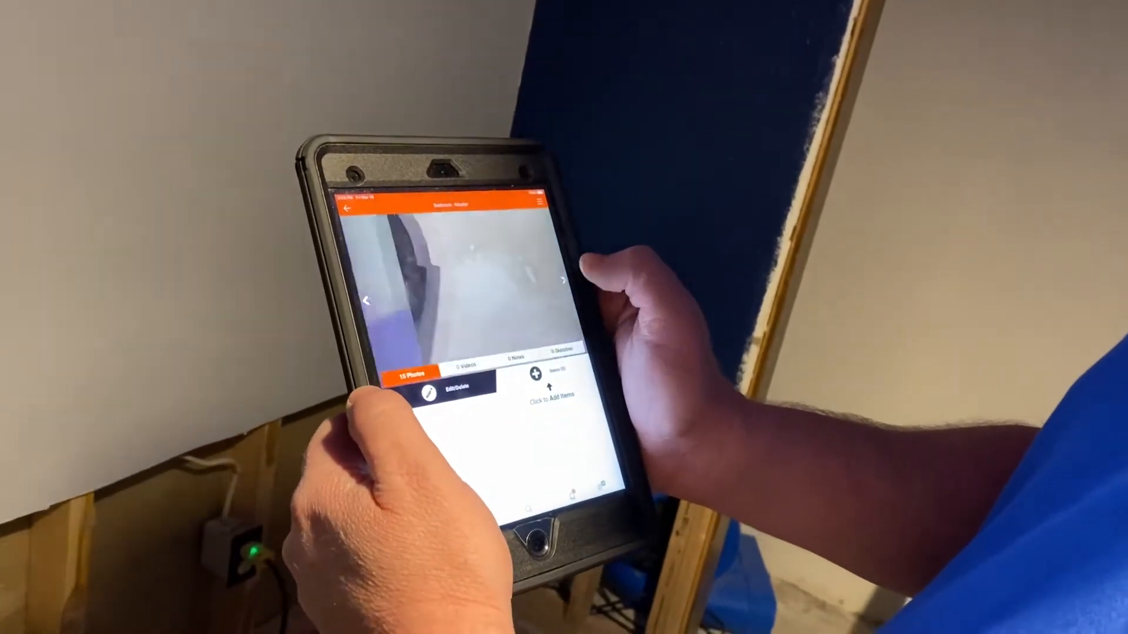
click(562, 281)
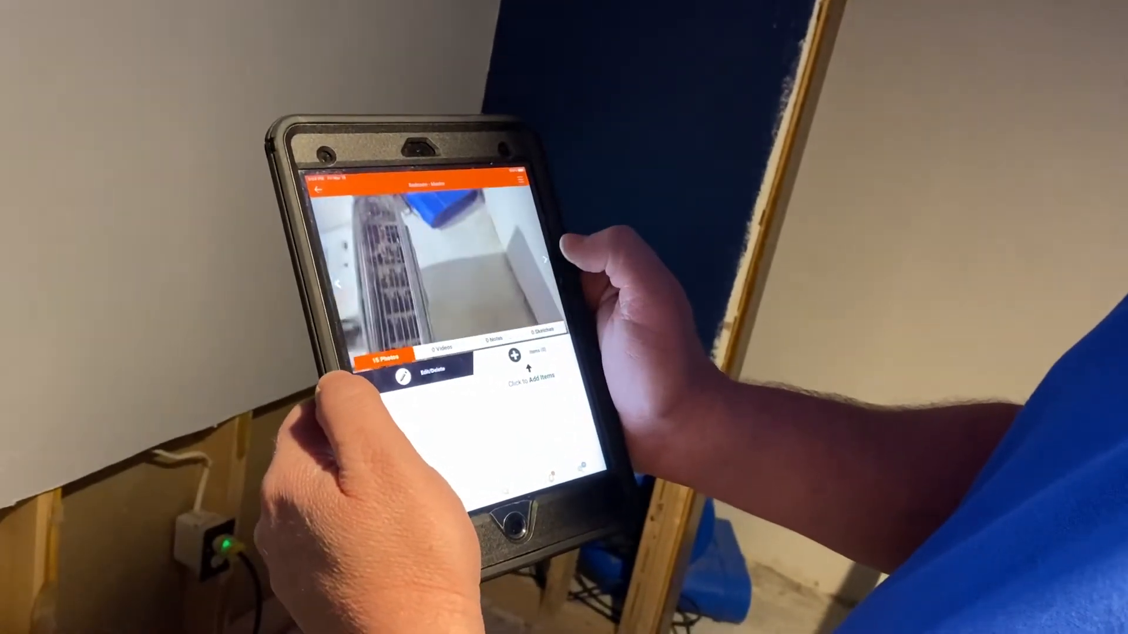
click(547, 257)
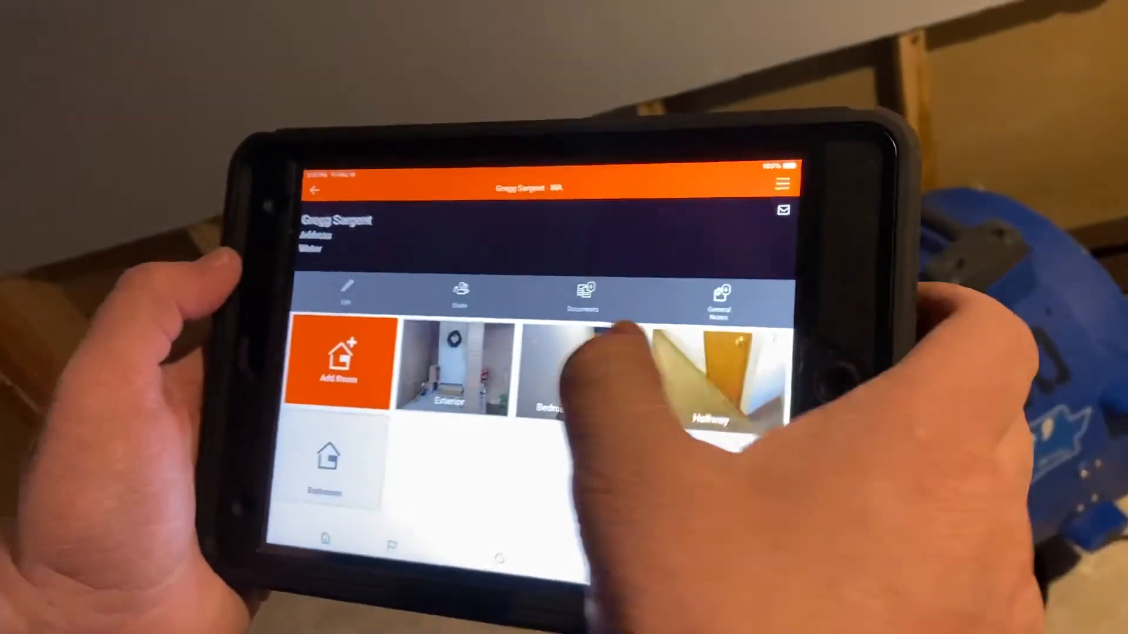
Step: Add an air-mover photo to Bedroom – Master and finish with Done
click(554, 374)
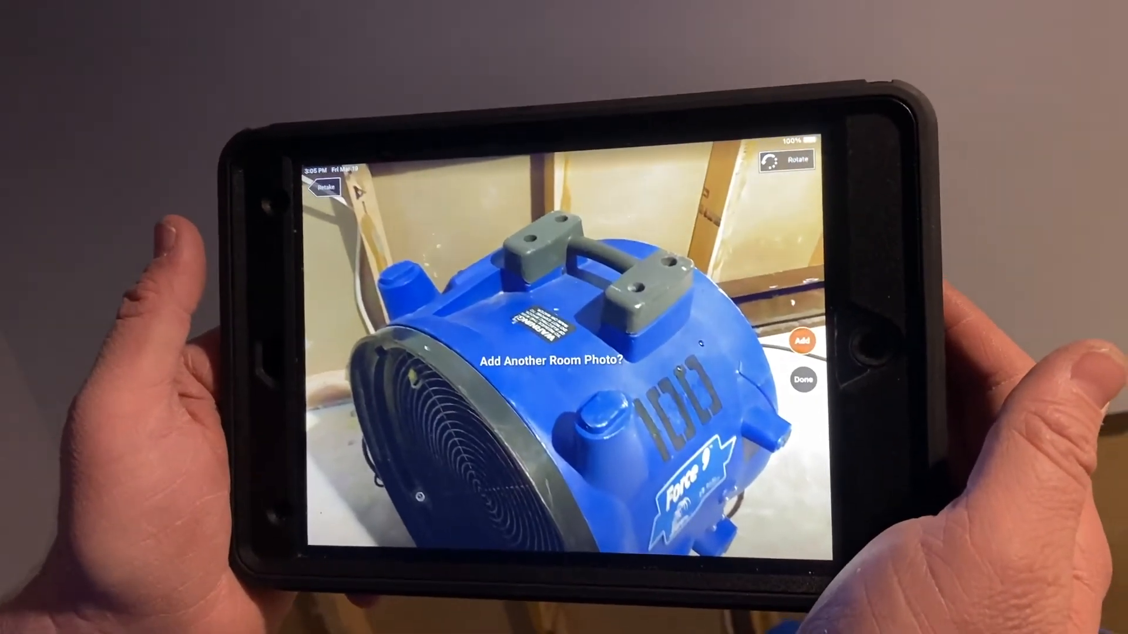
click(804, 380)
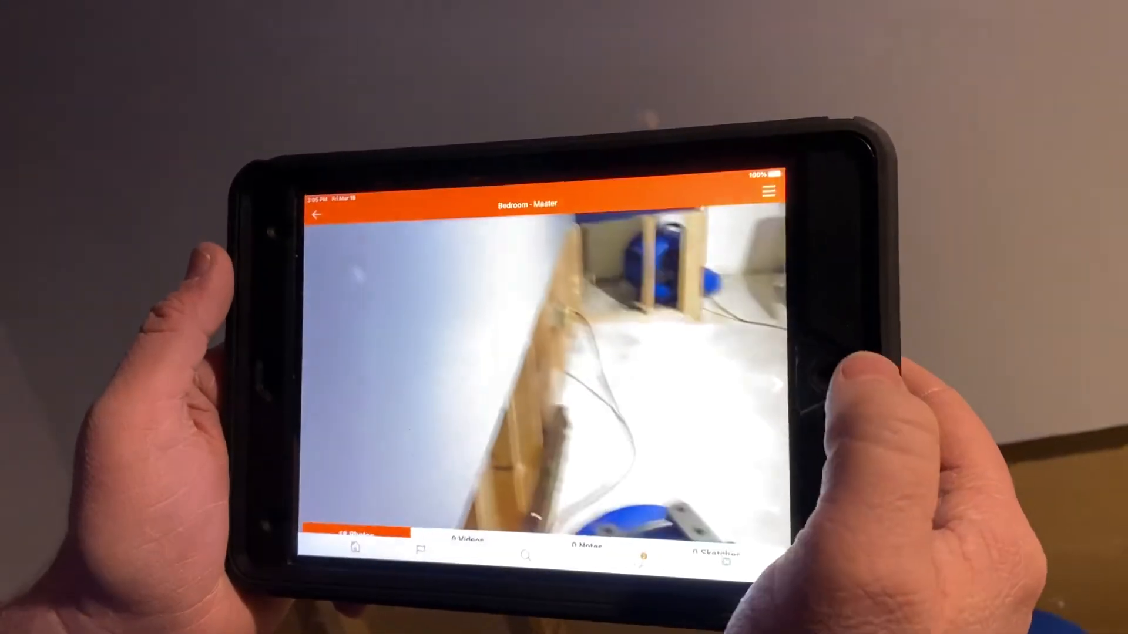